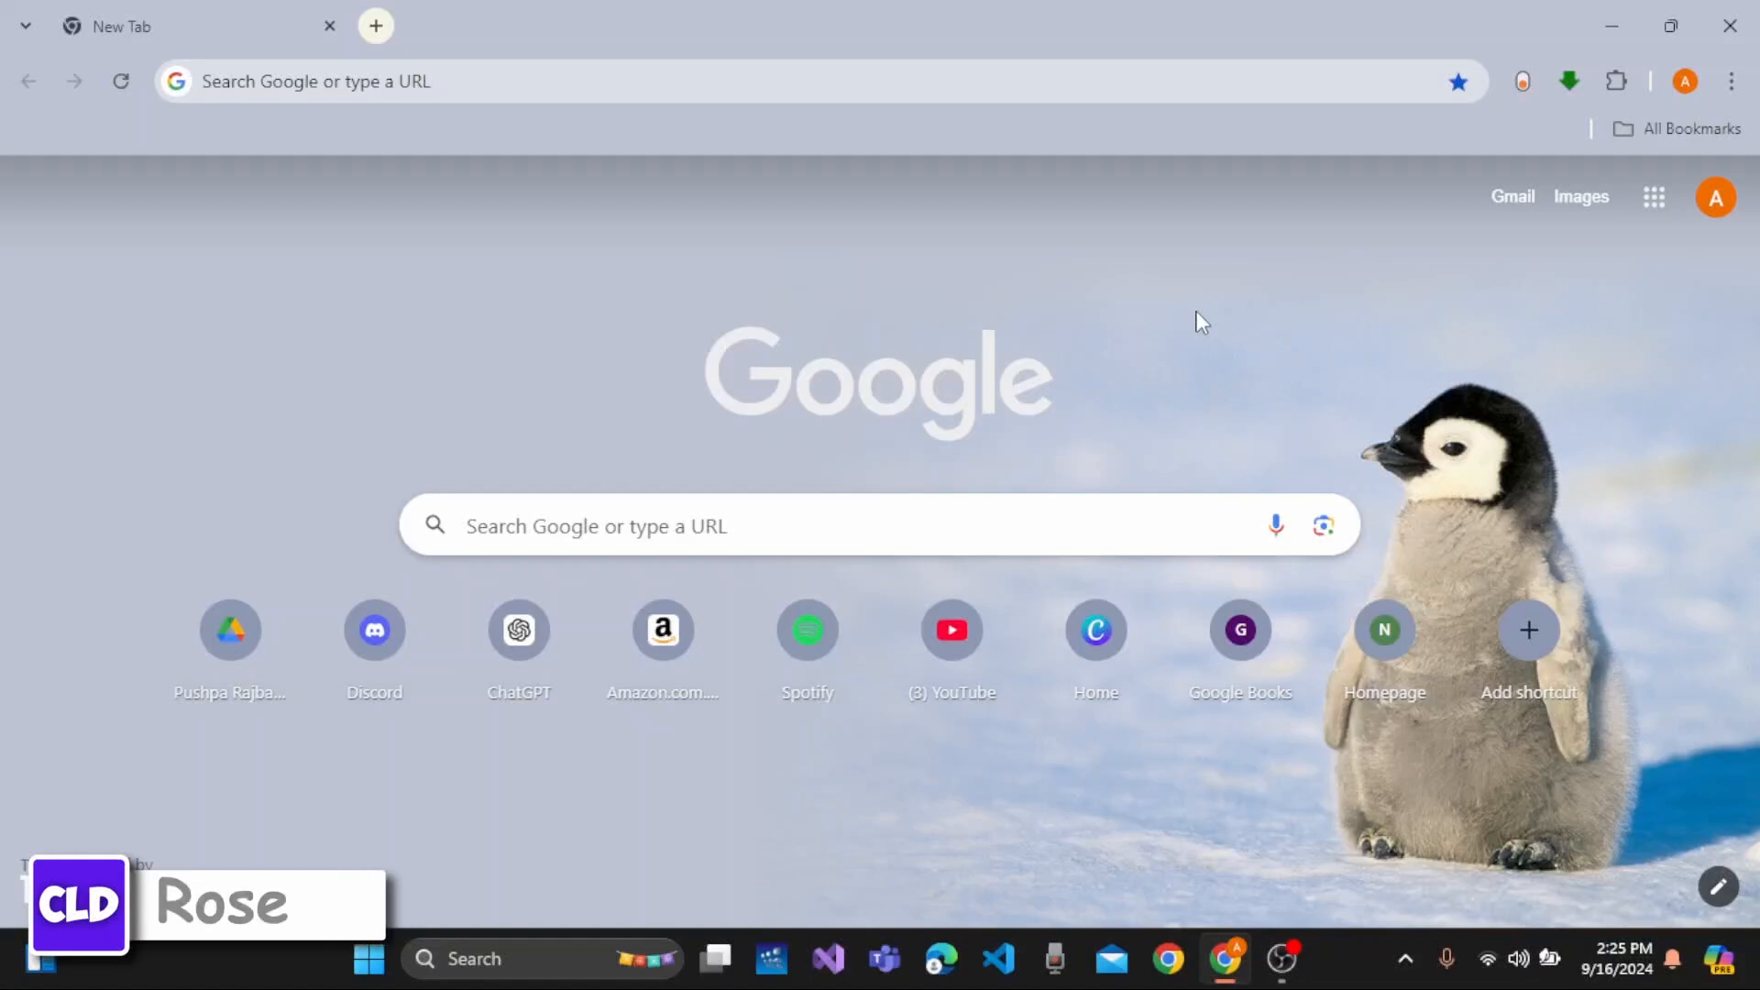
mouse_move(477, 120)
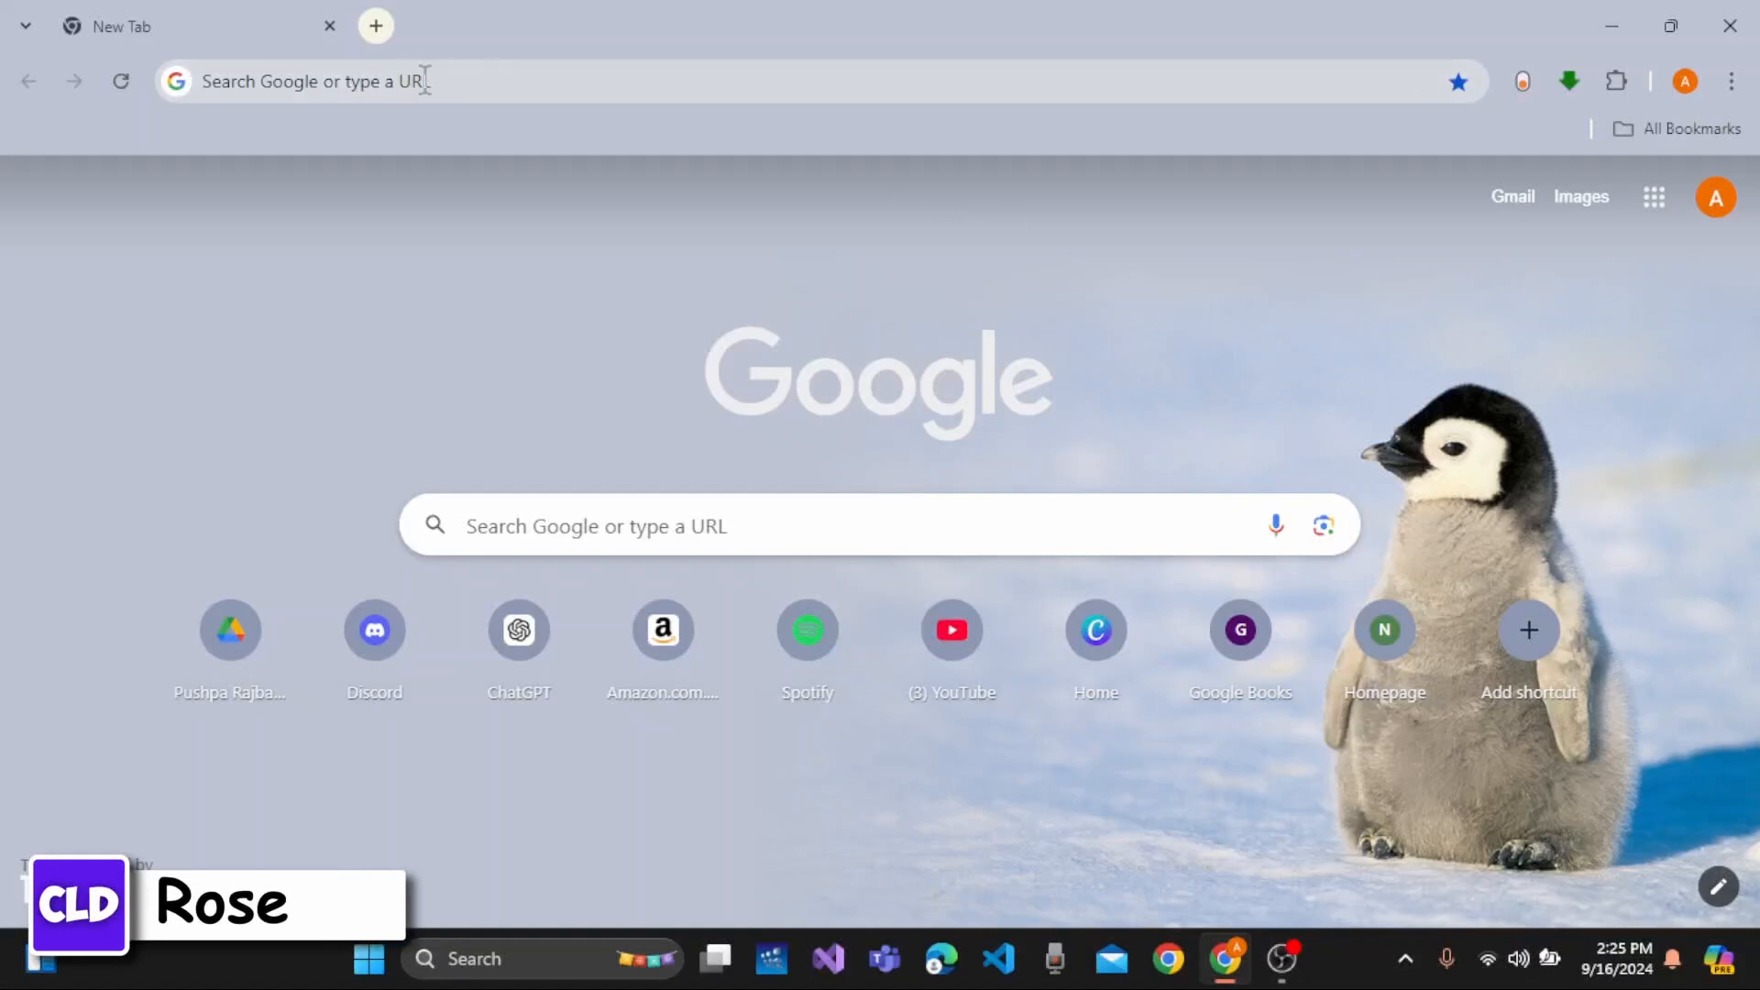
Load mobilelogin.spinehr.in to reach the Spine HR mobile login page.
left_click(449, 81)
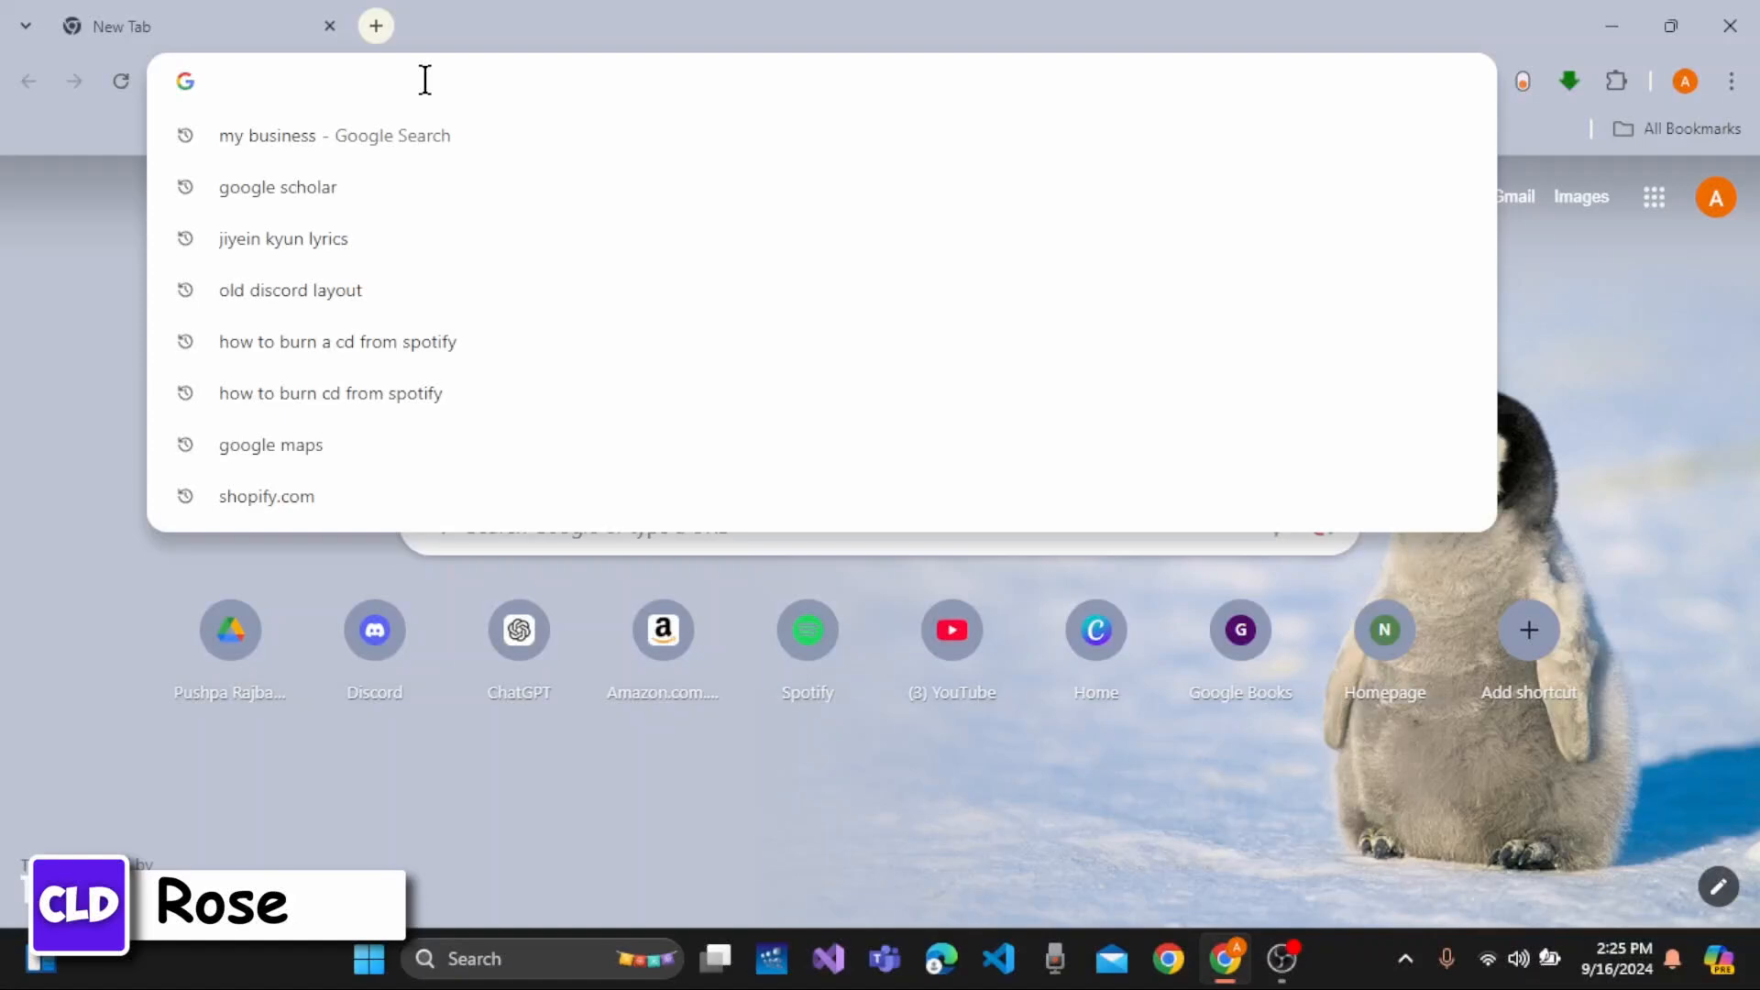
type("mobilelogin.")
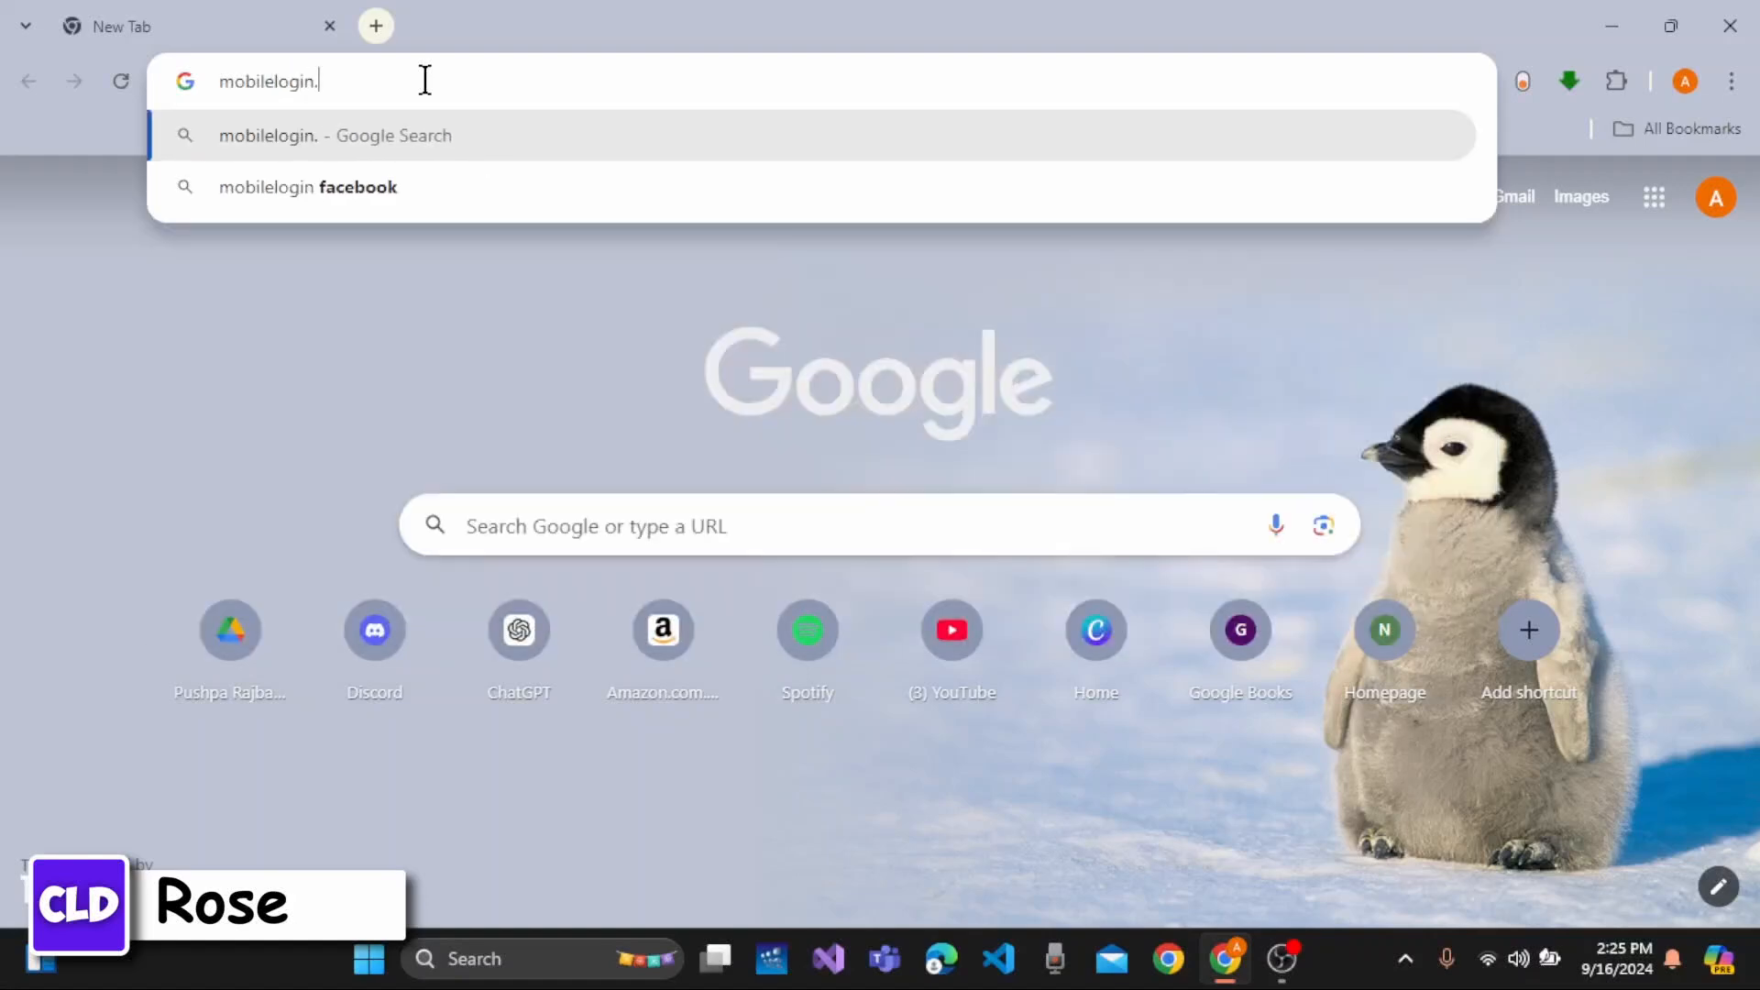
type("spin")
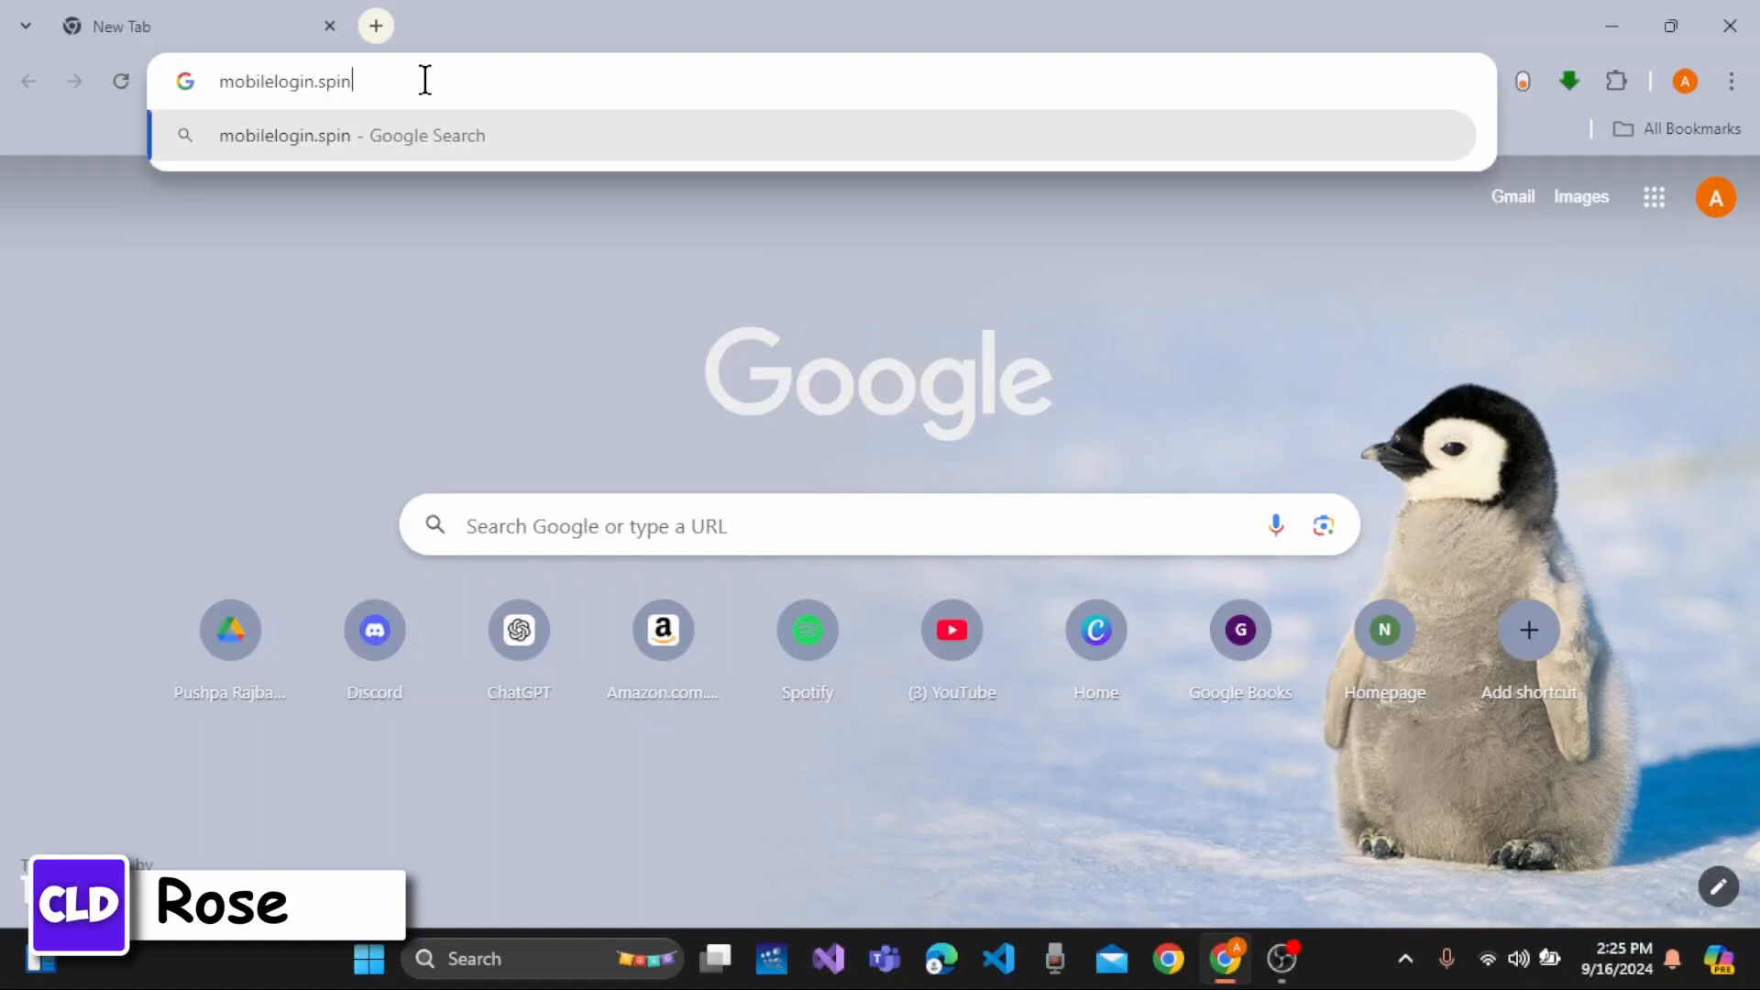
type("hr.in")
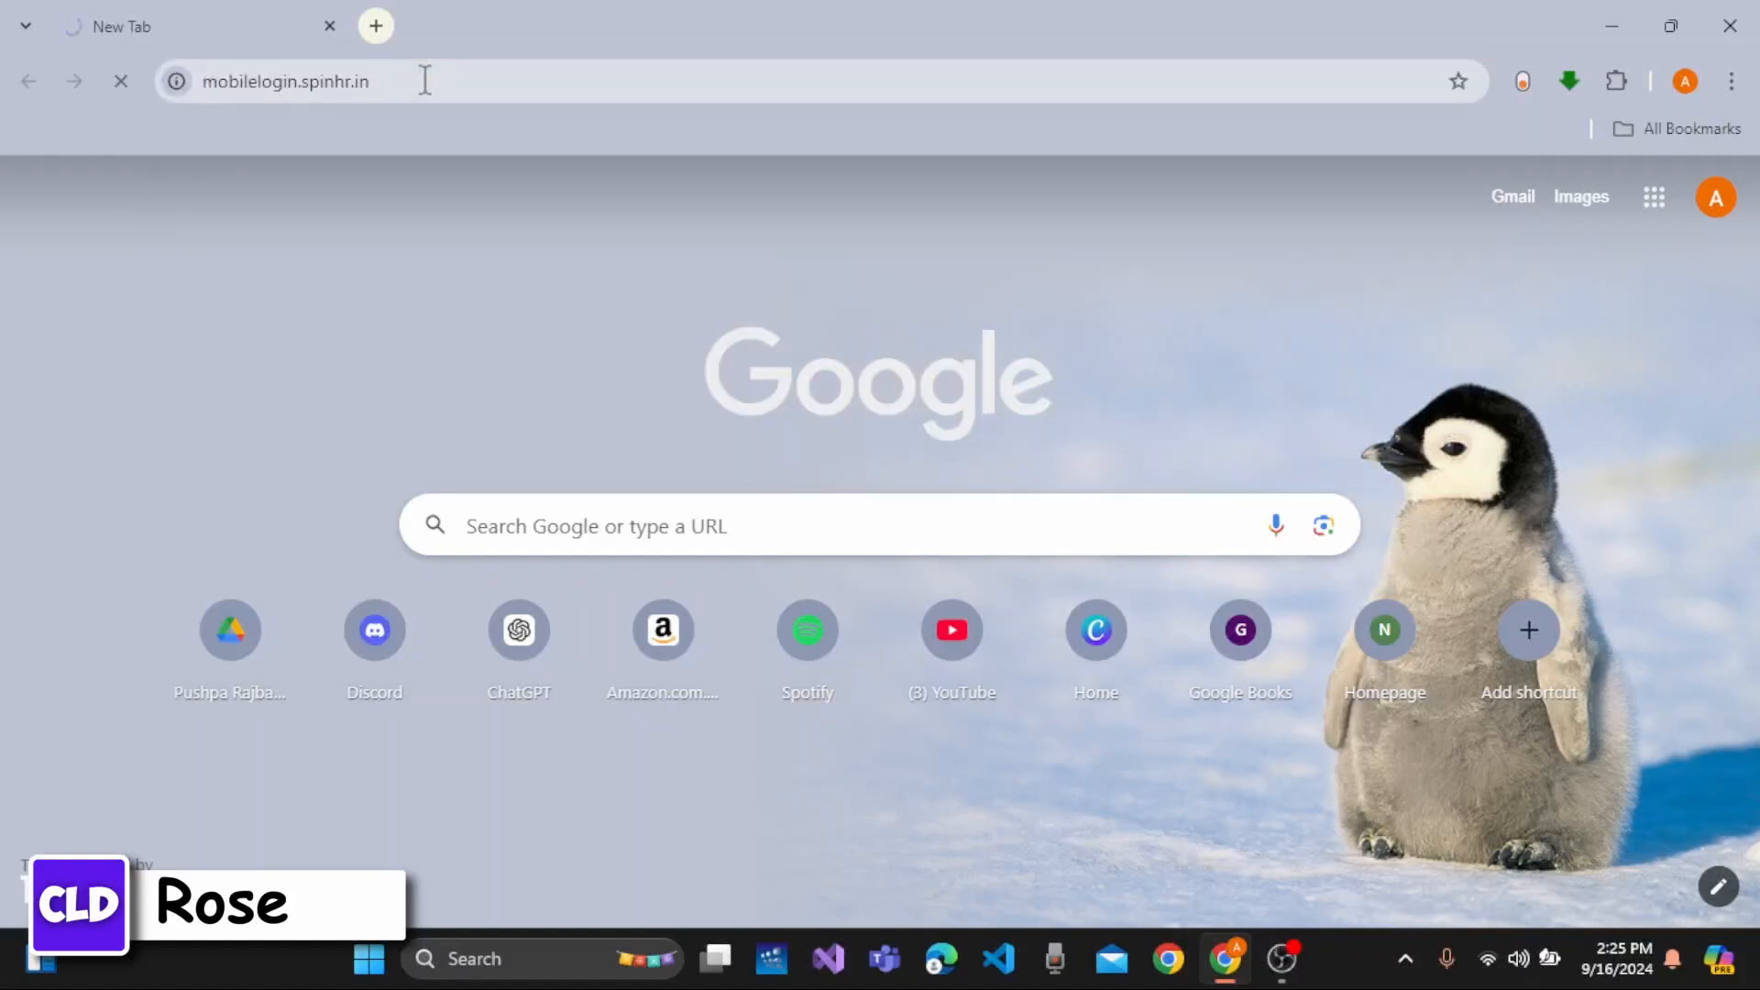
key("Return")
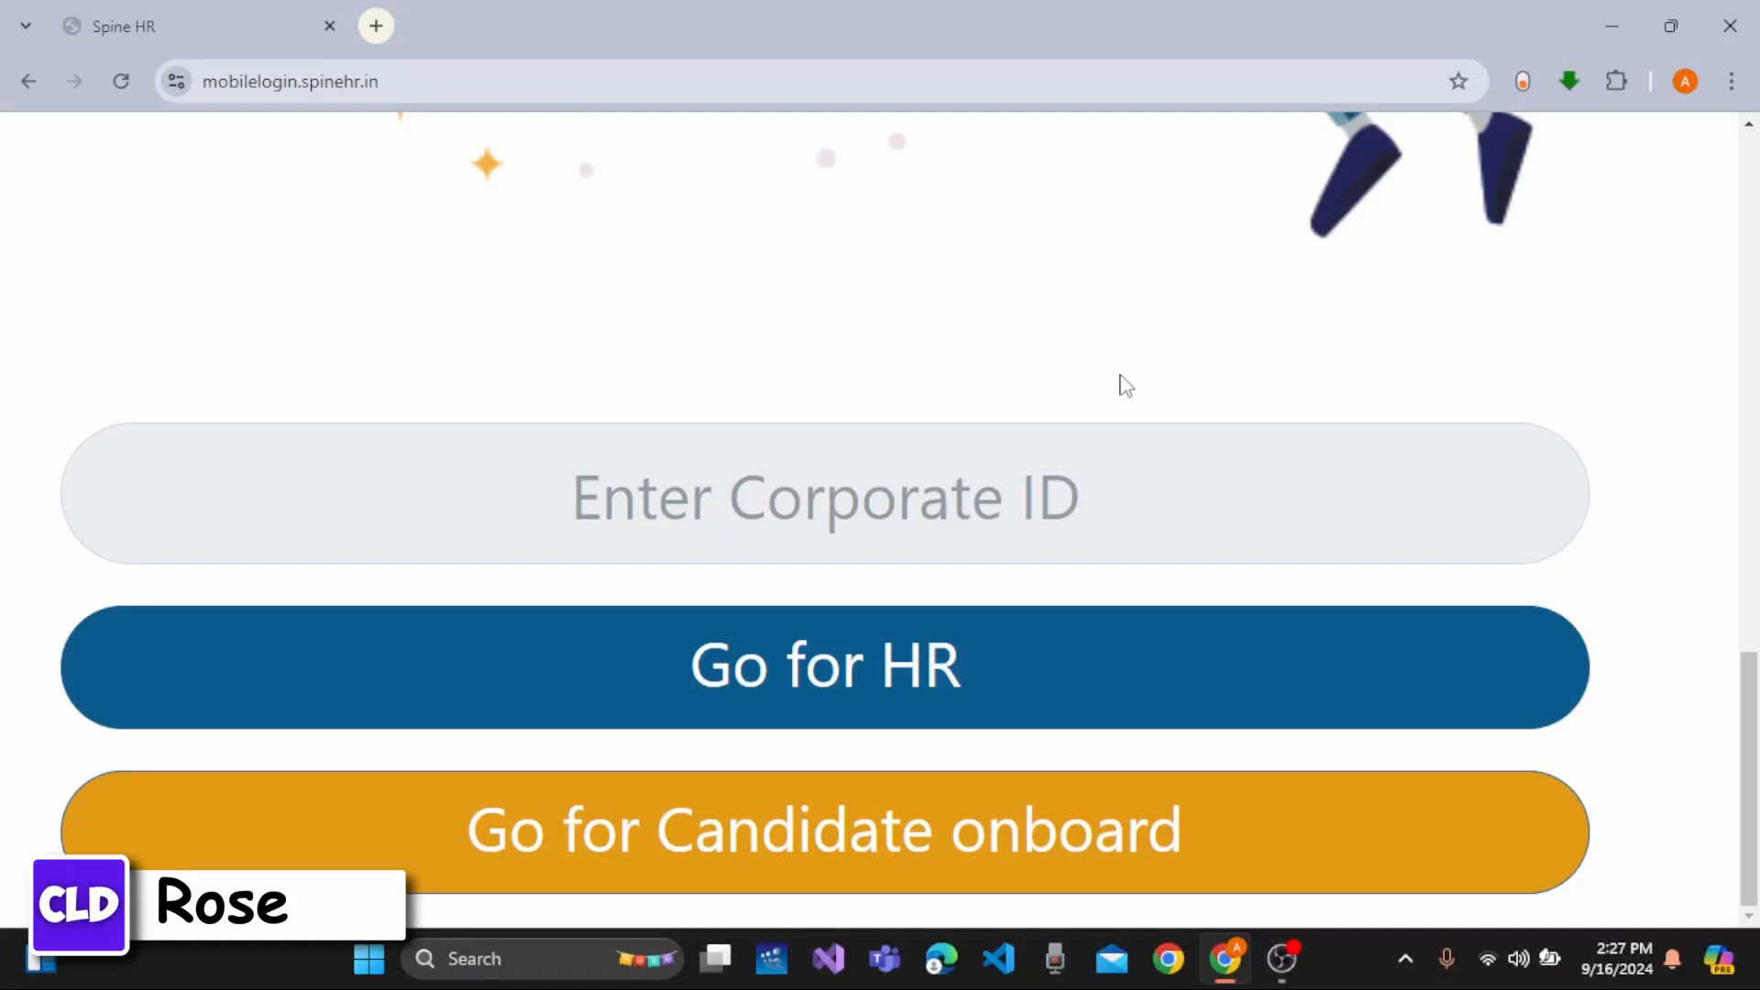
scroll("up", 3)
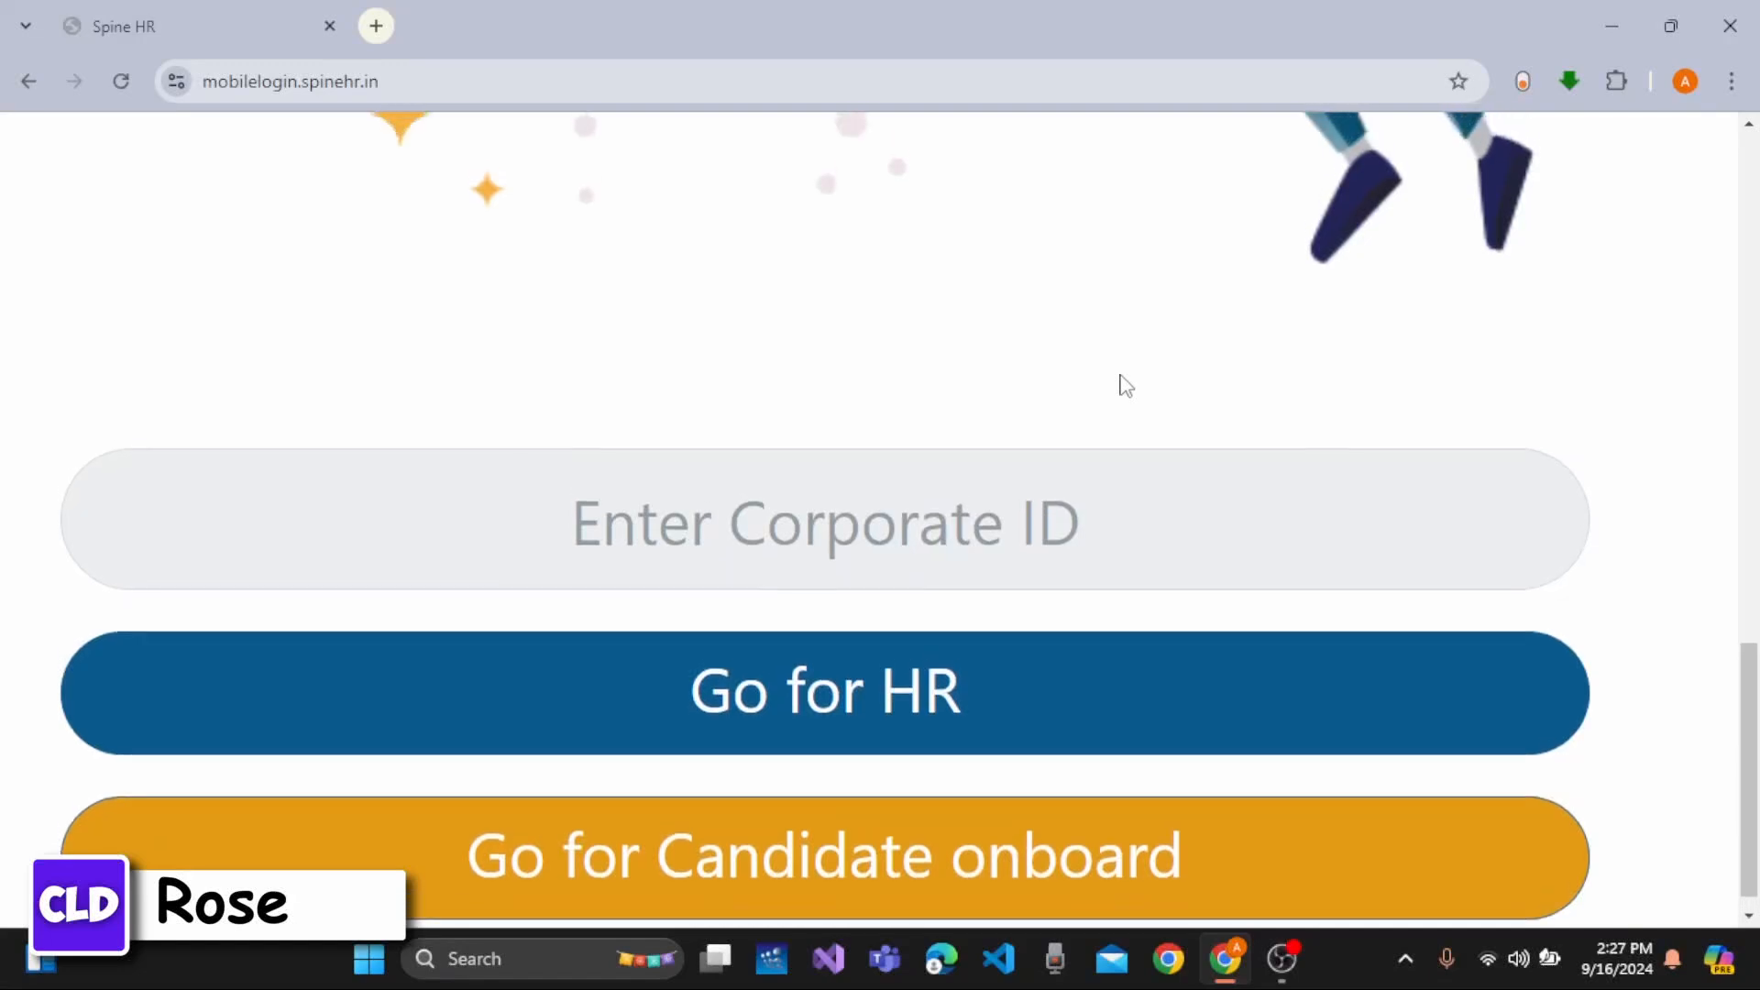
scroll("up", 3)
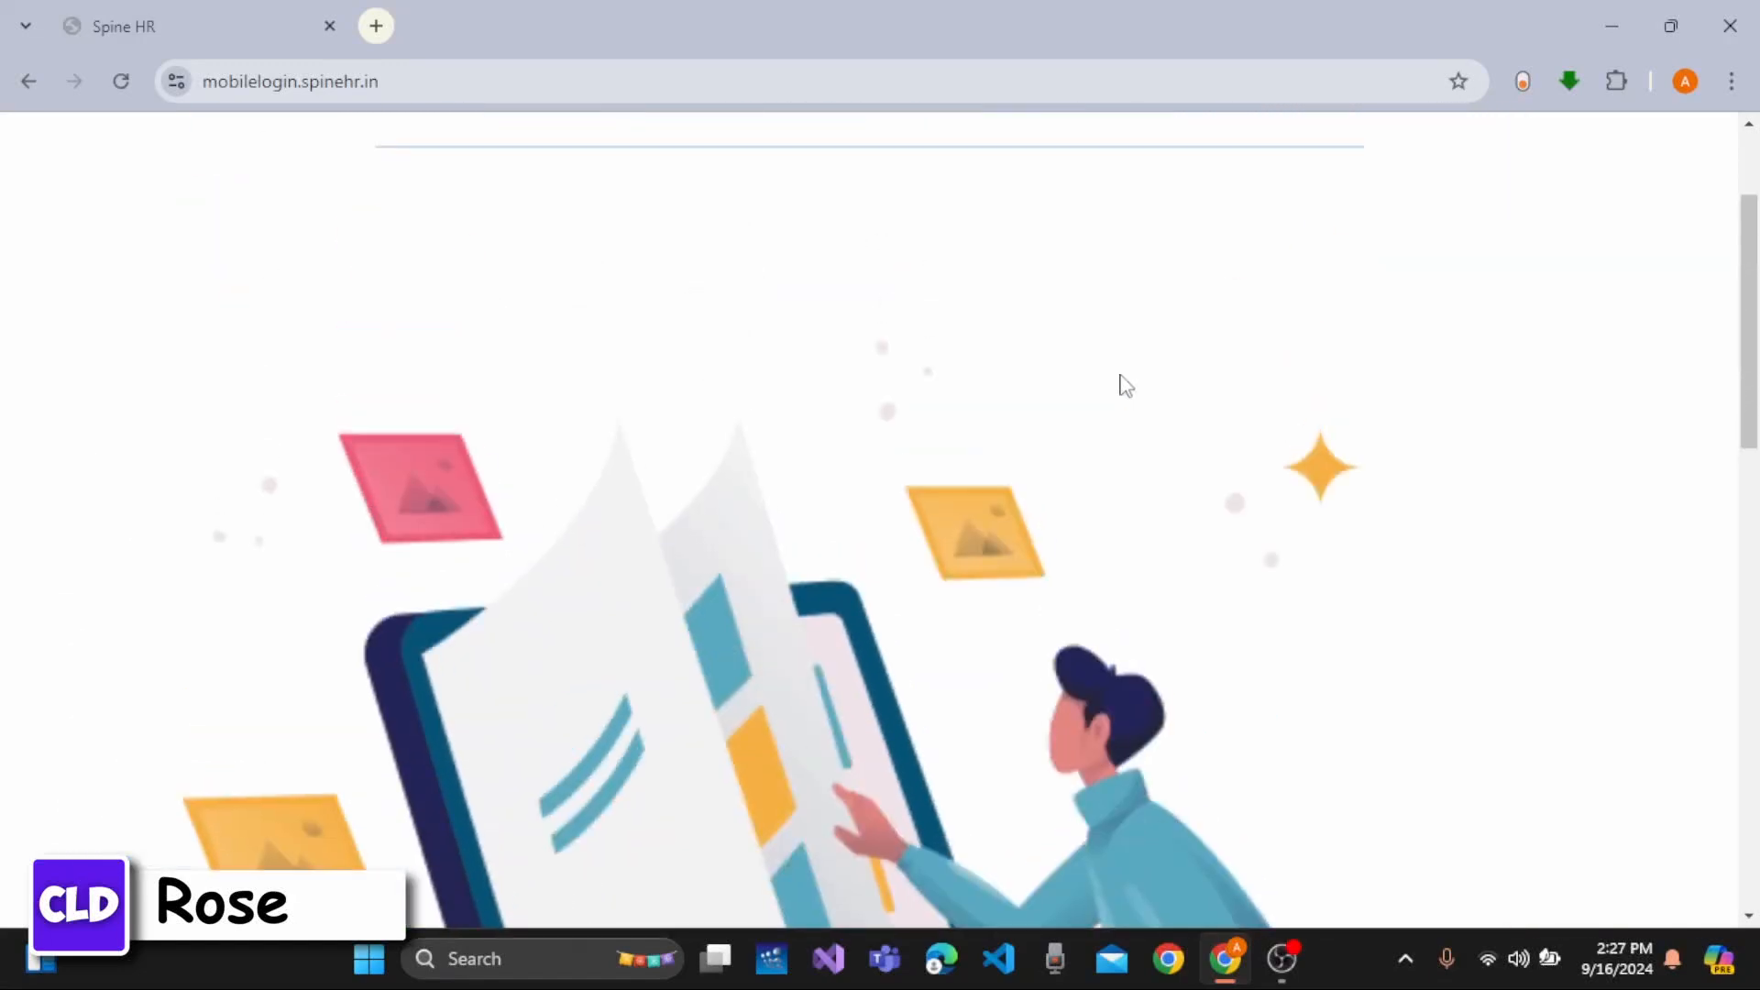
scroll("down", 3)
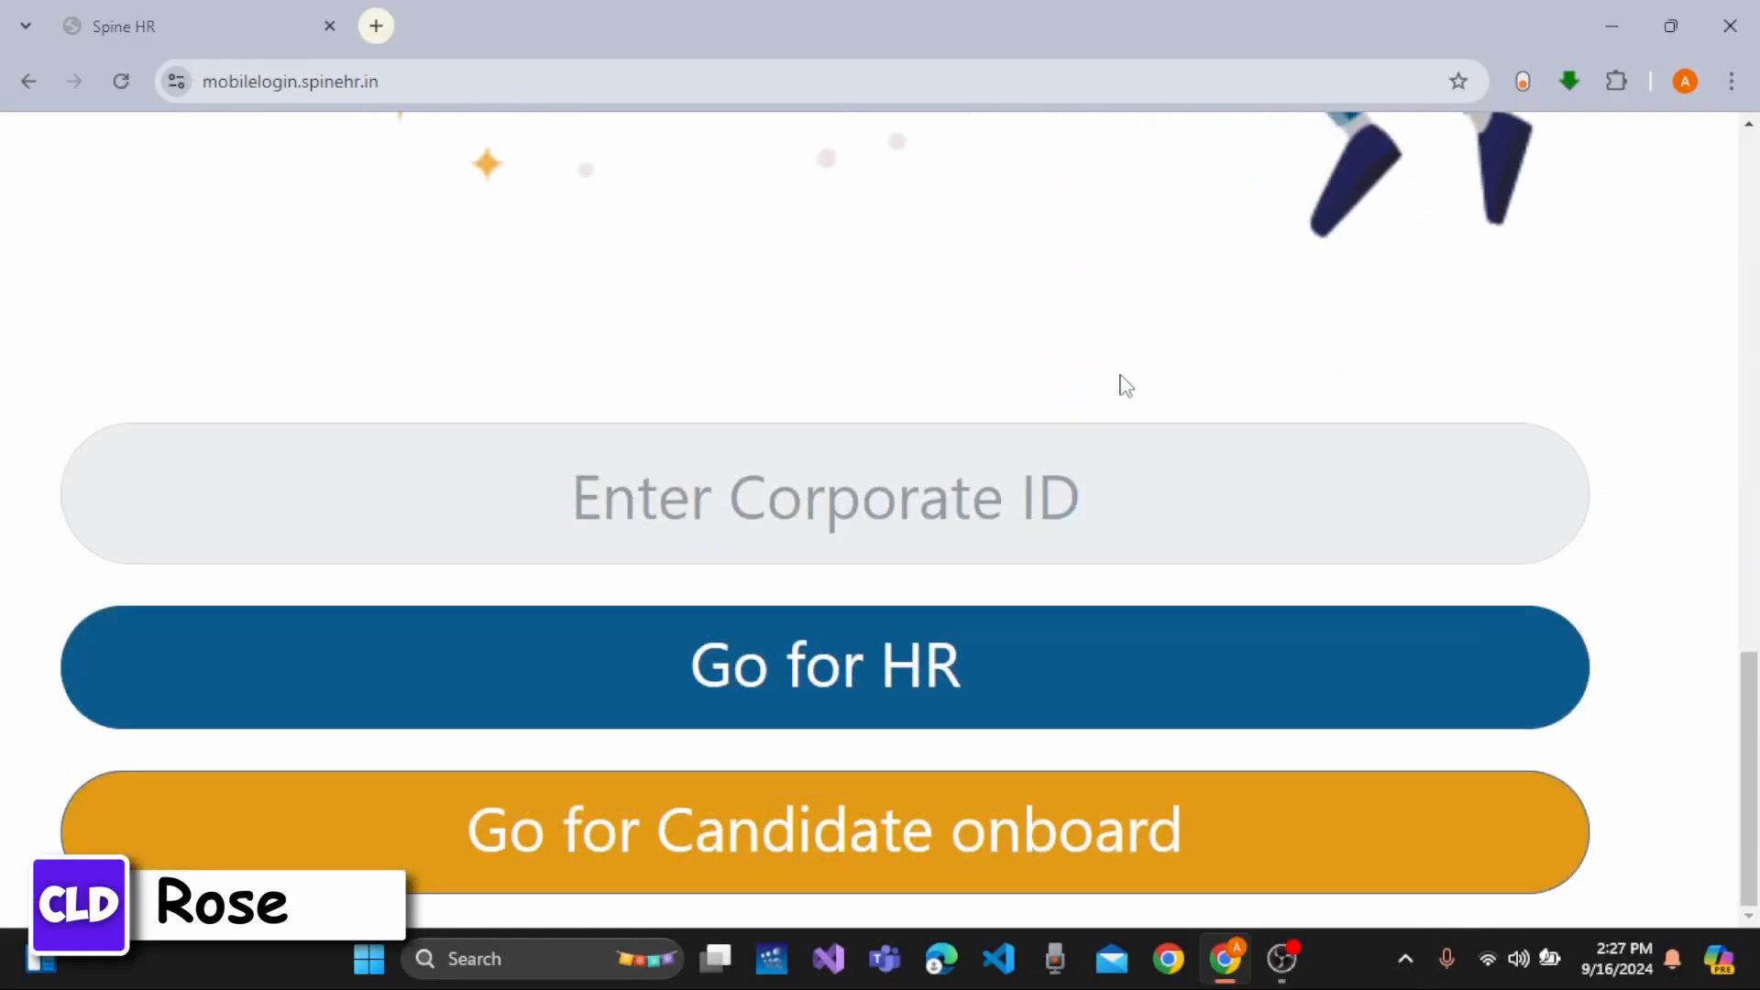
mouse_move(979, 504)
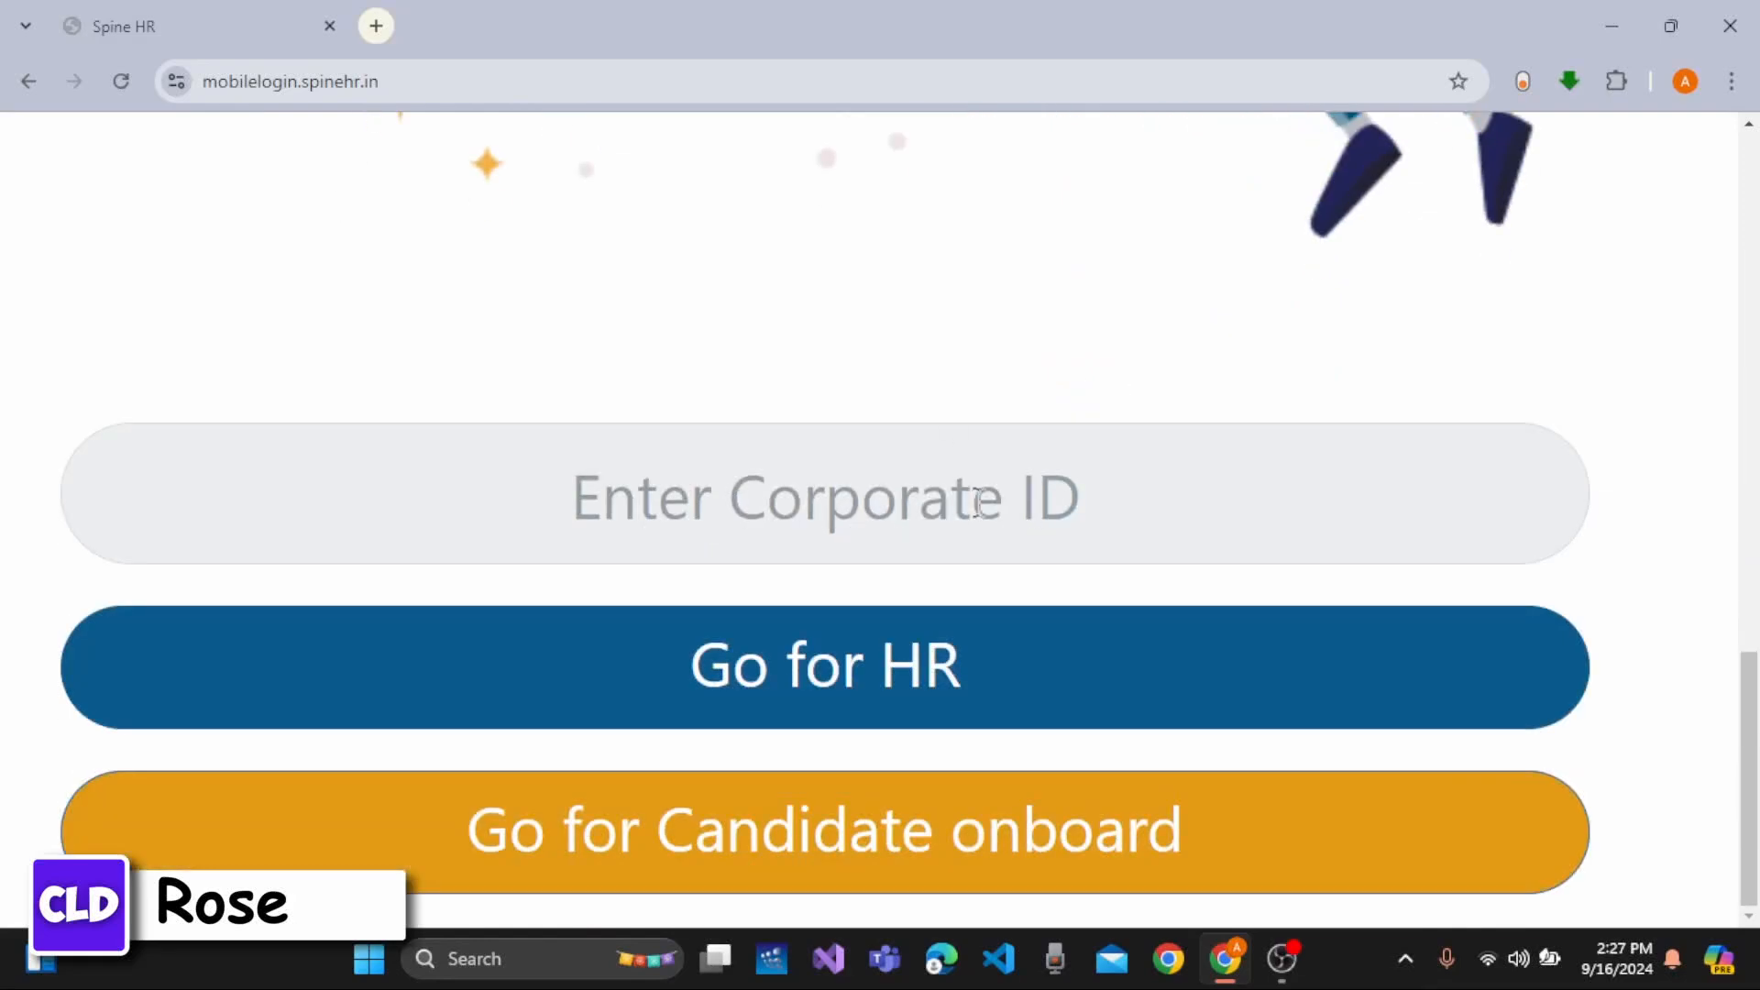
Enter 12345 into the Corporate ID field.
type("1")
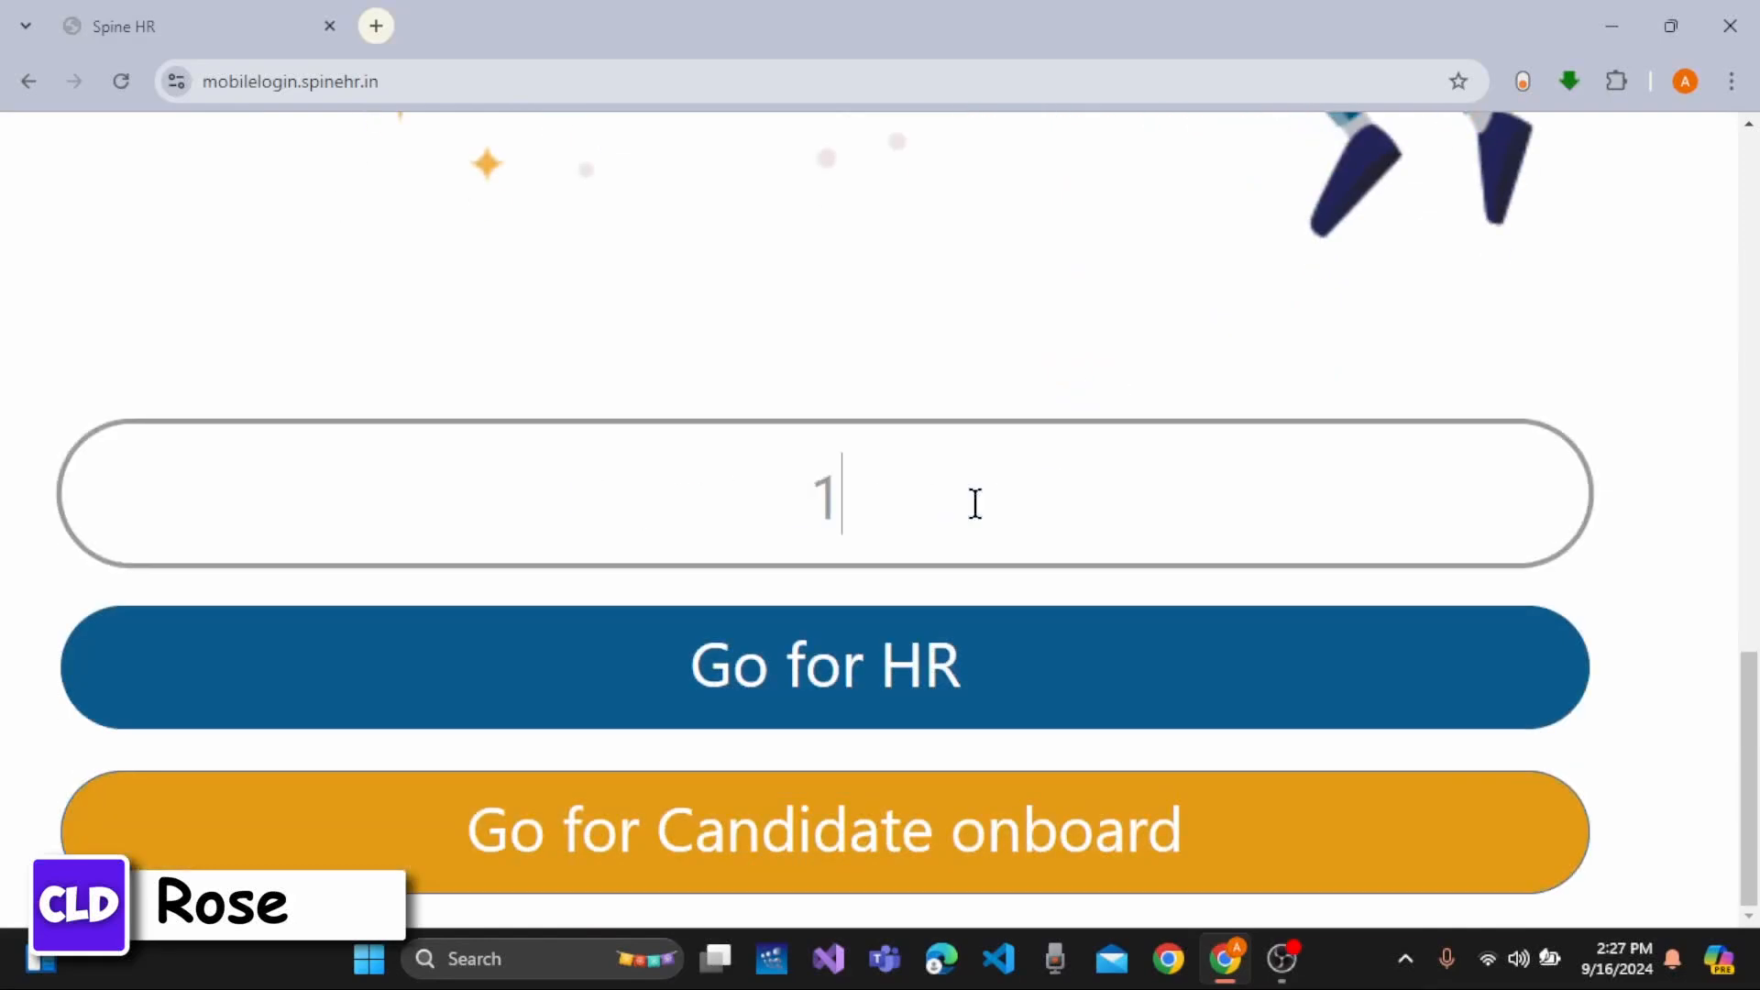
type("2345")
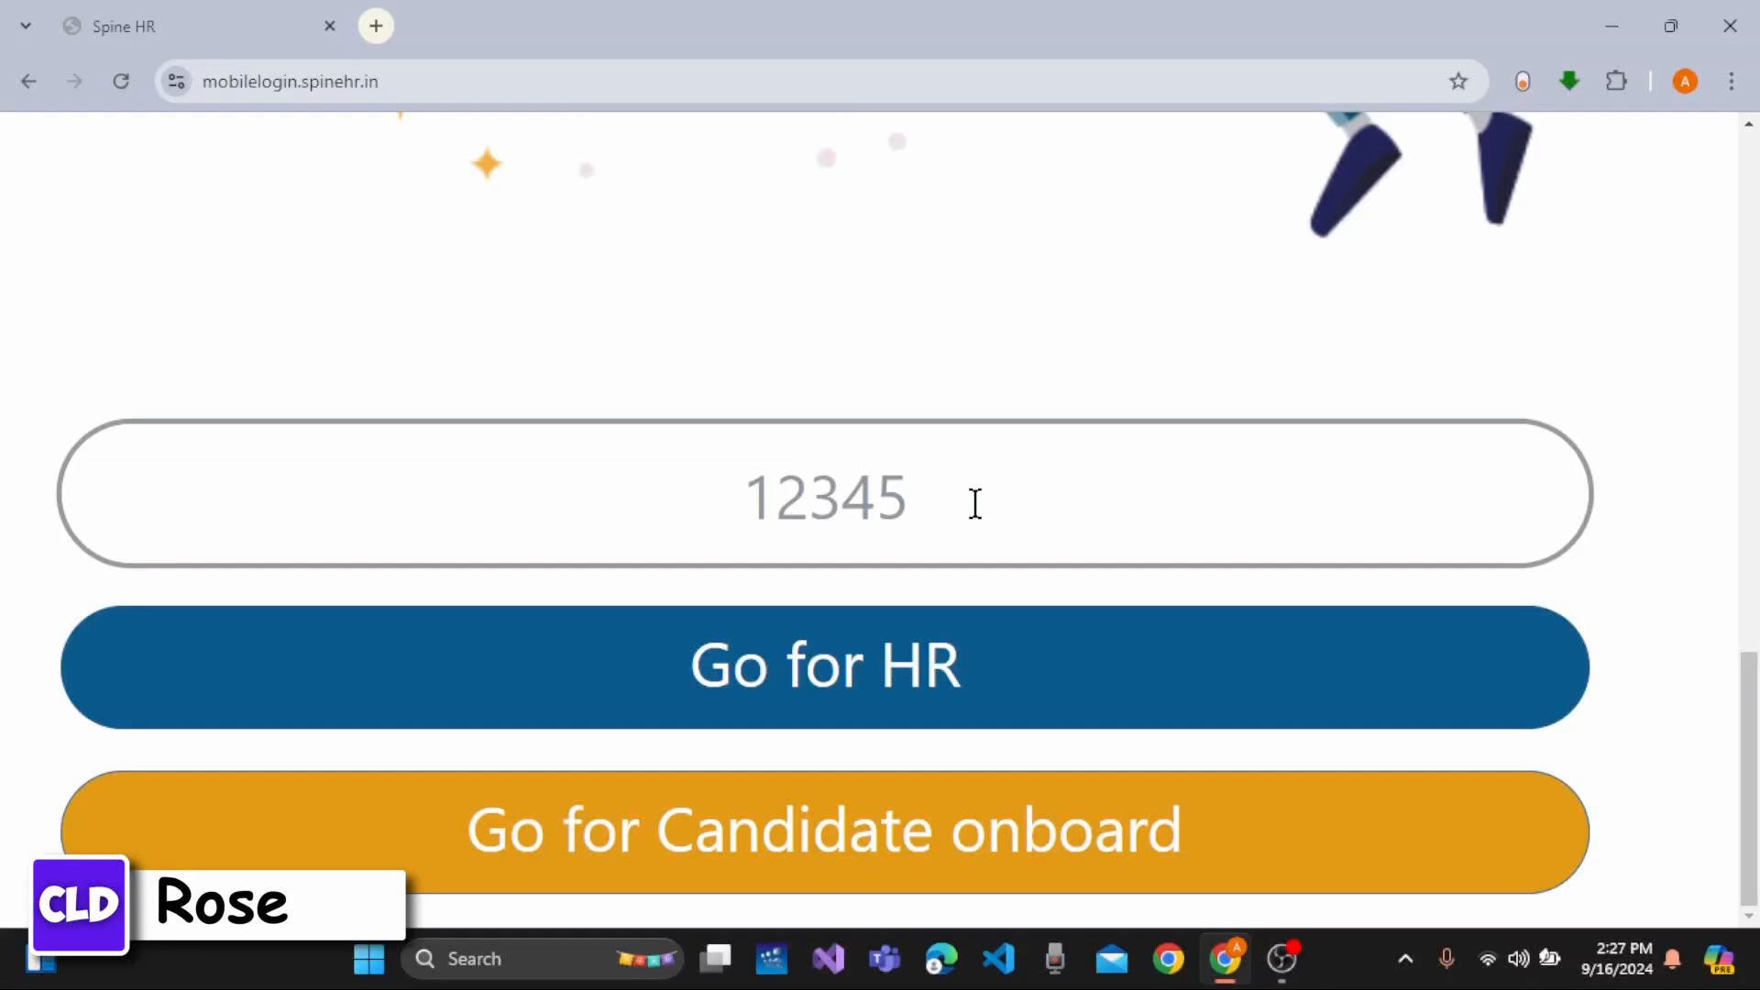
mouse_move(1244, 631)
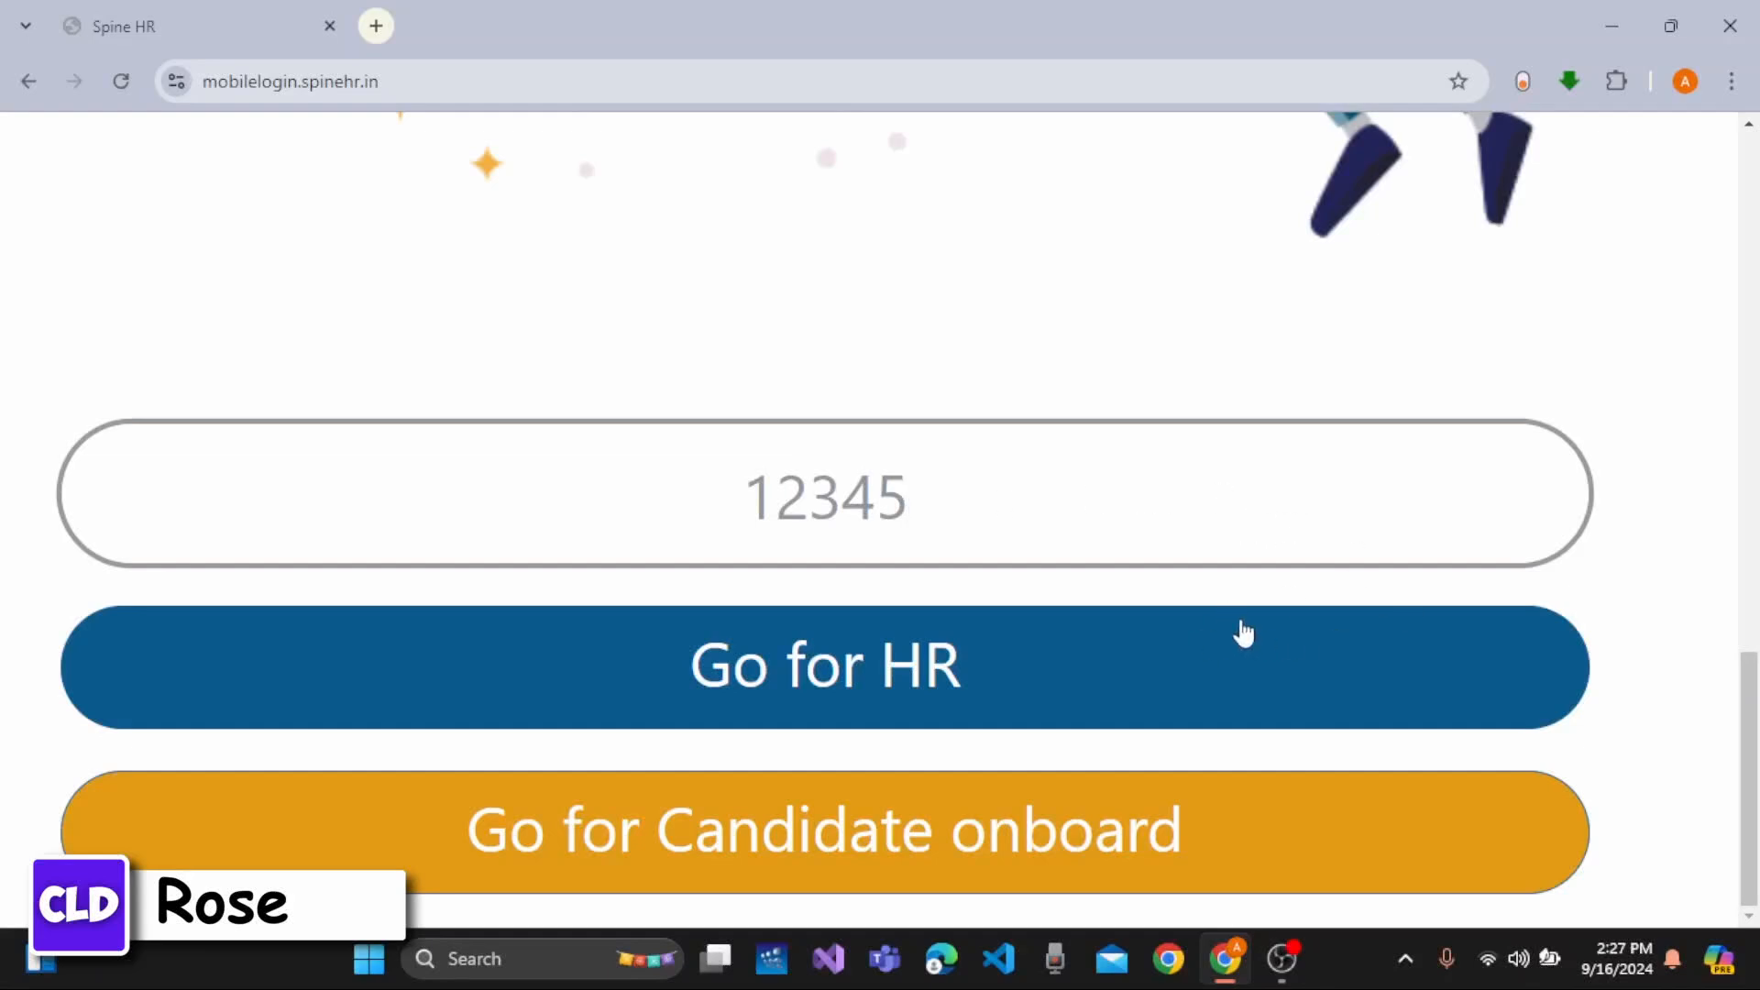
mouse_move(1244, 752)
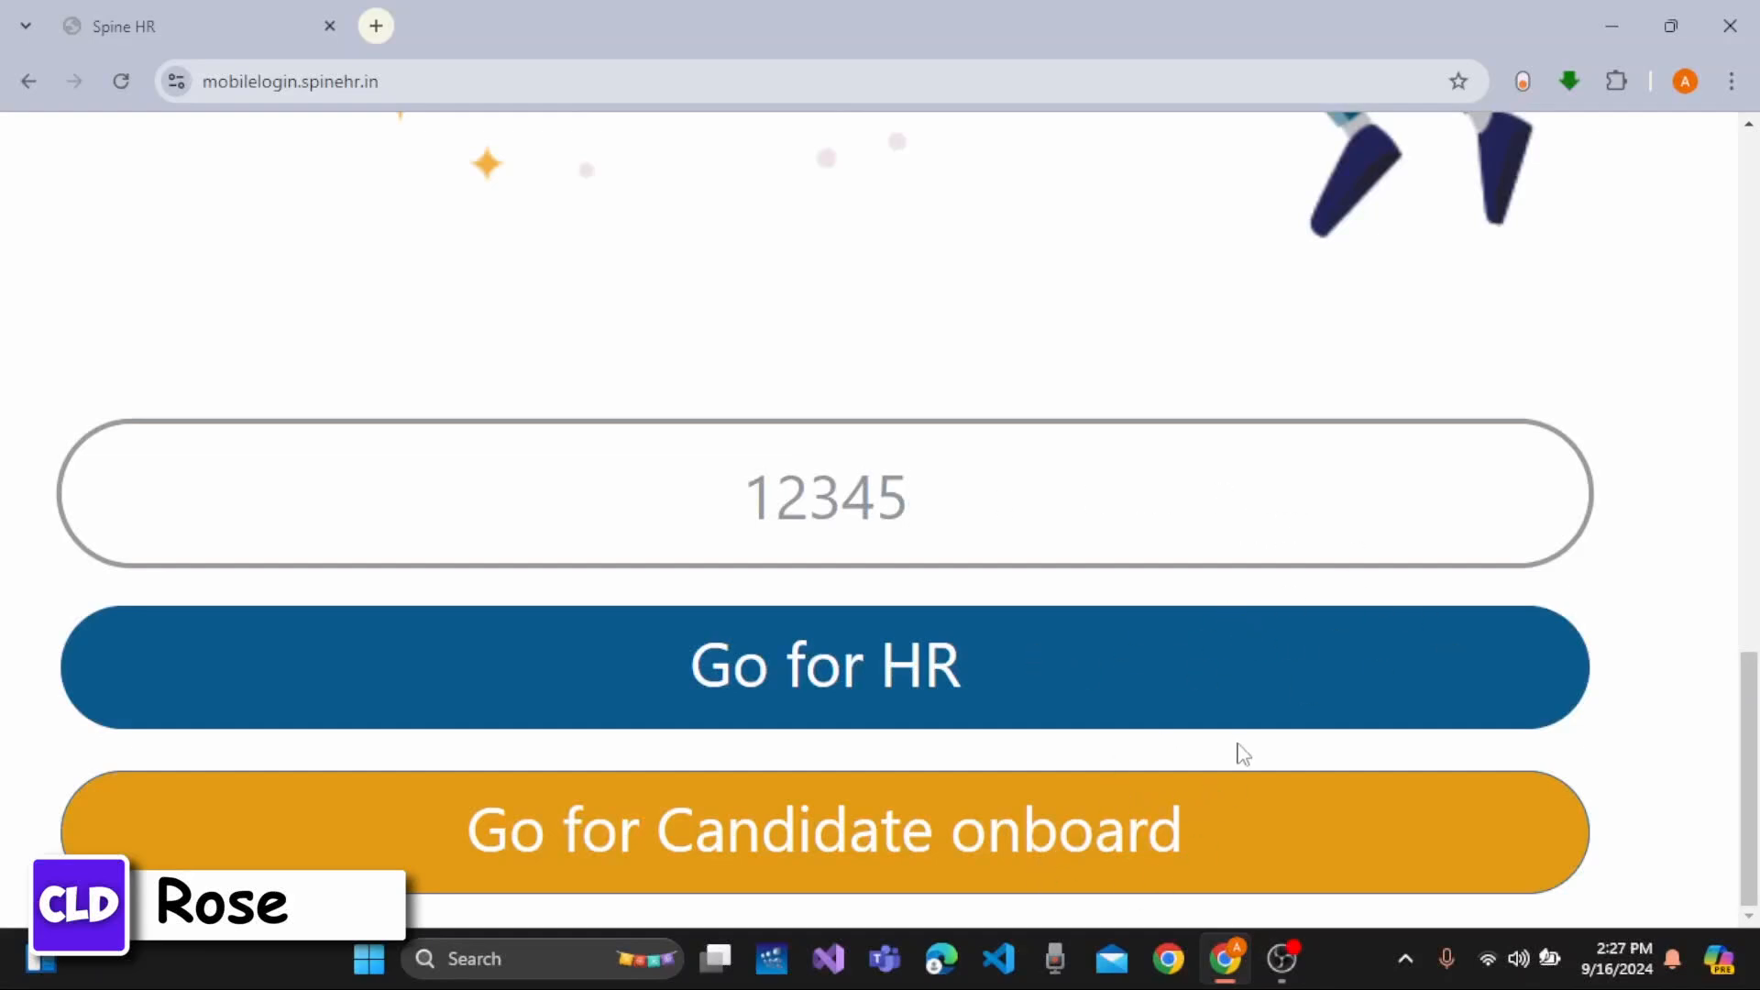
mouse_move(953, 670)
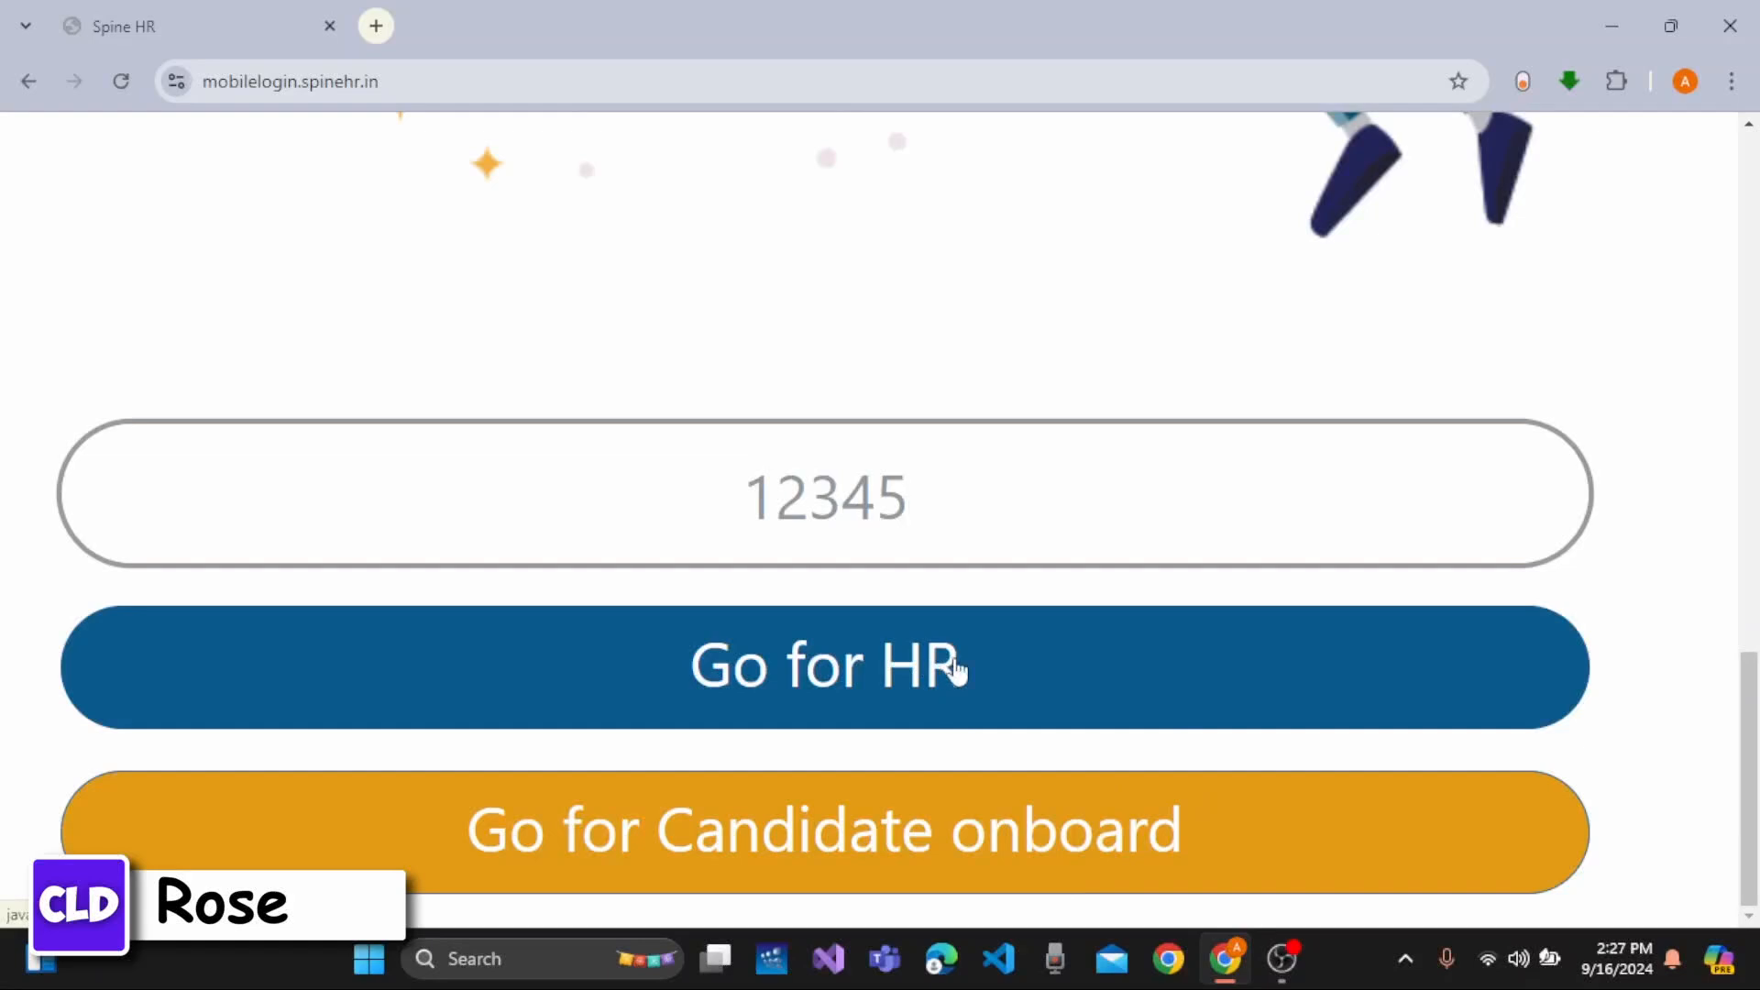
mouse_move(1180, 816)
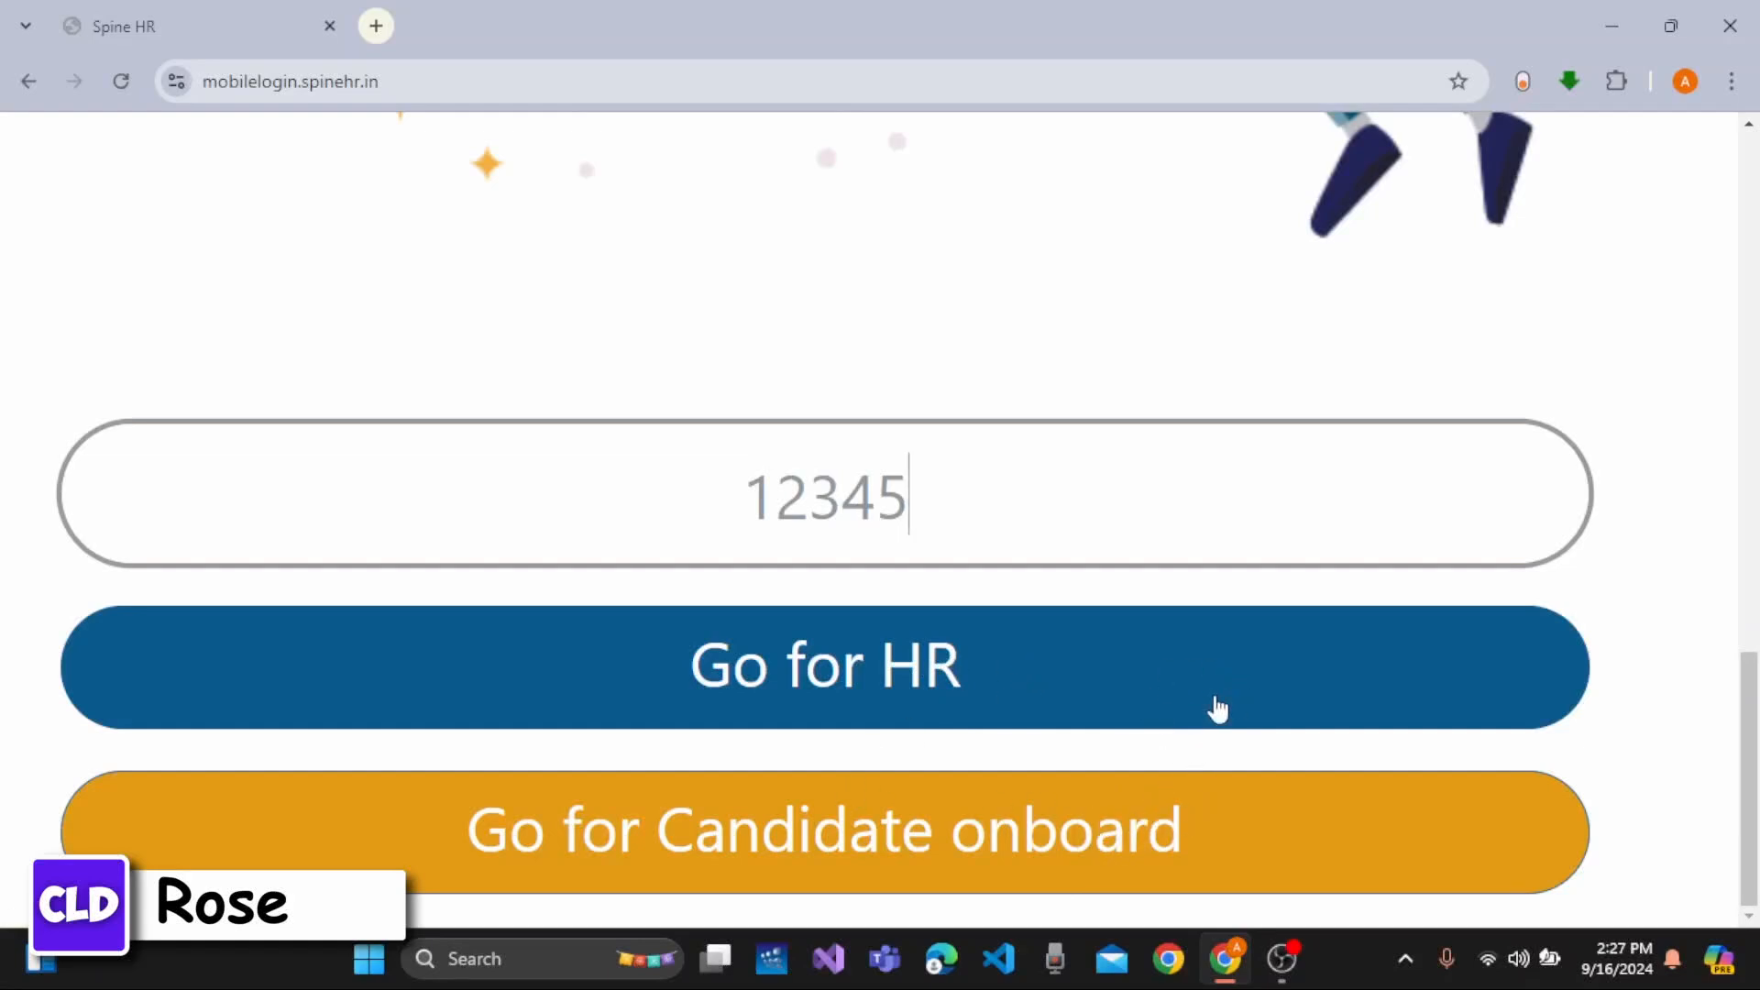
mouse_move(1224, 723)
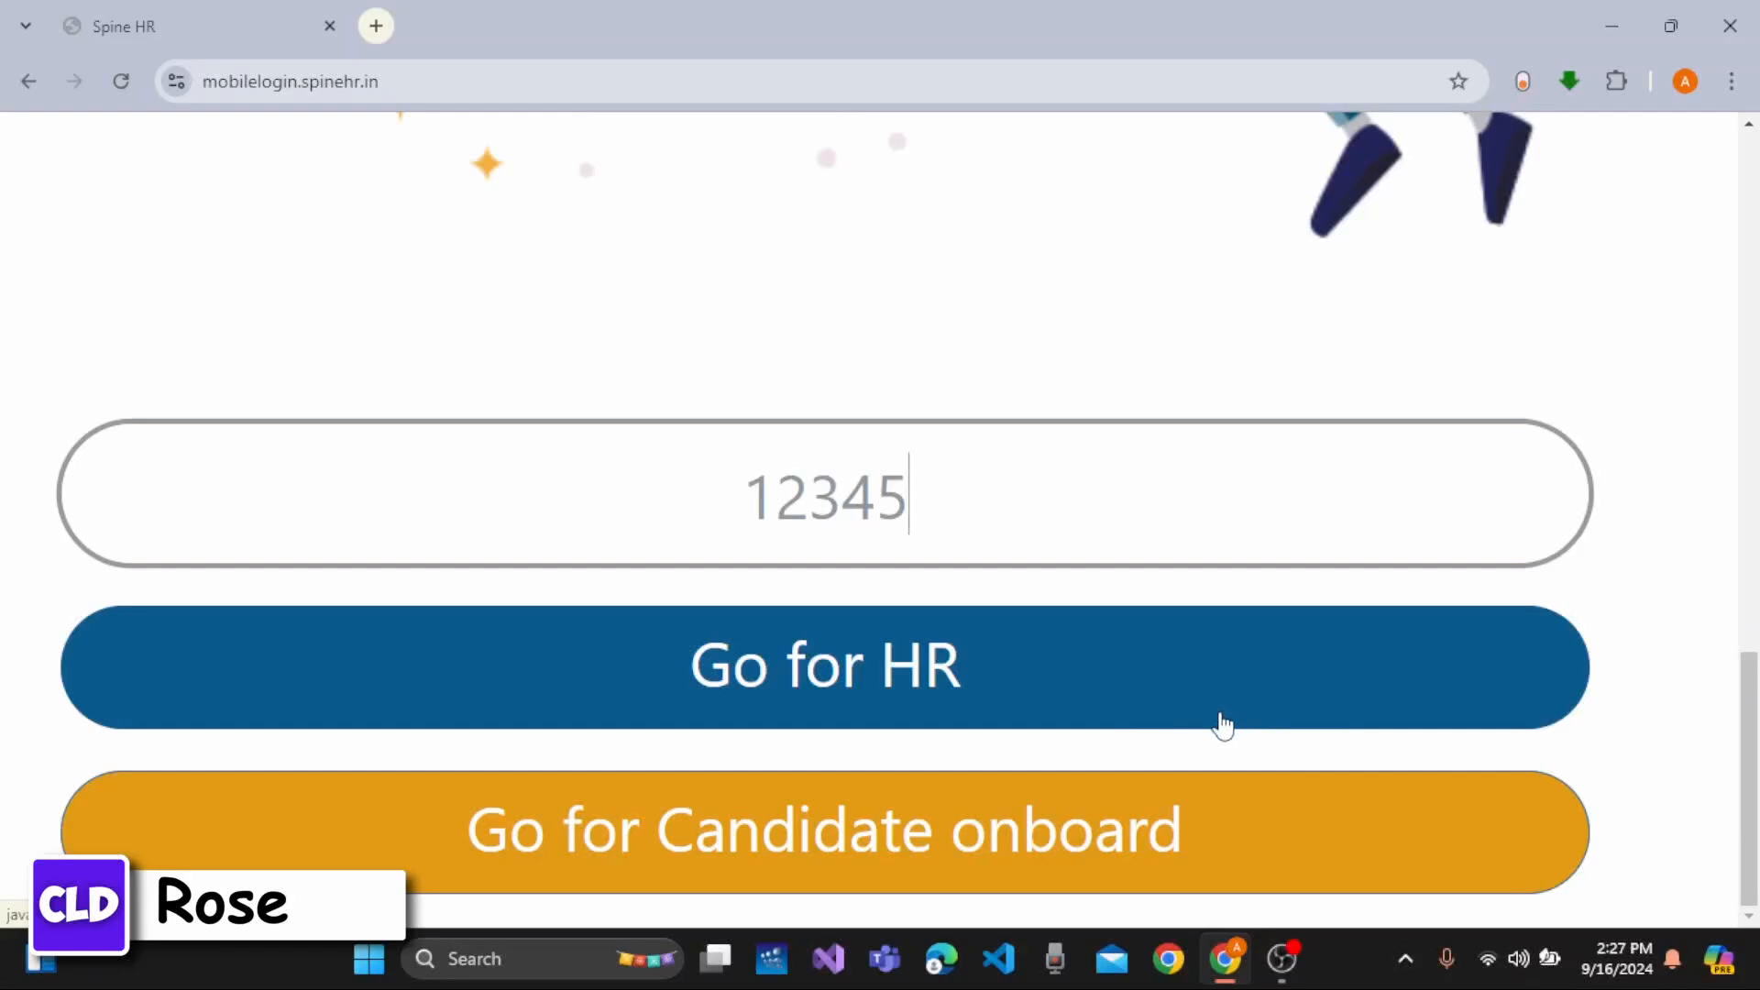
mouse_move(1239, 687)
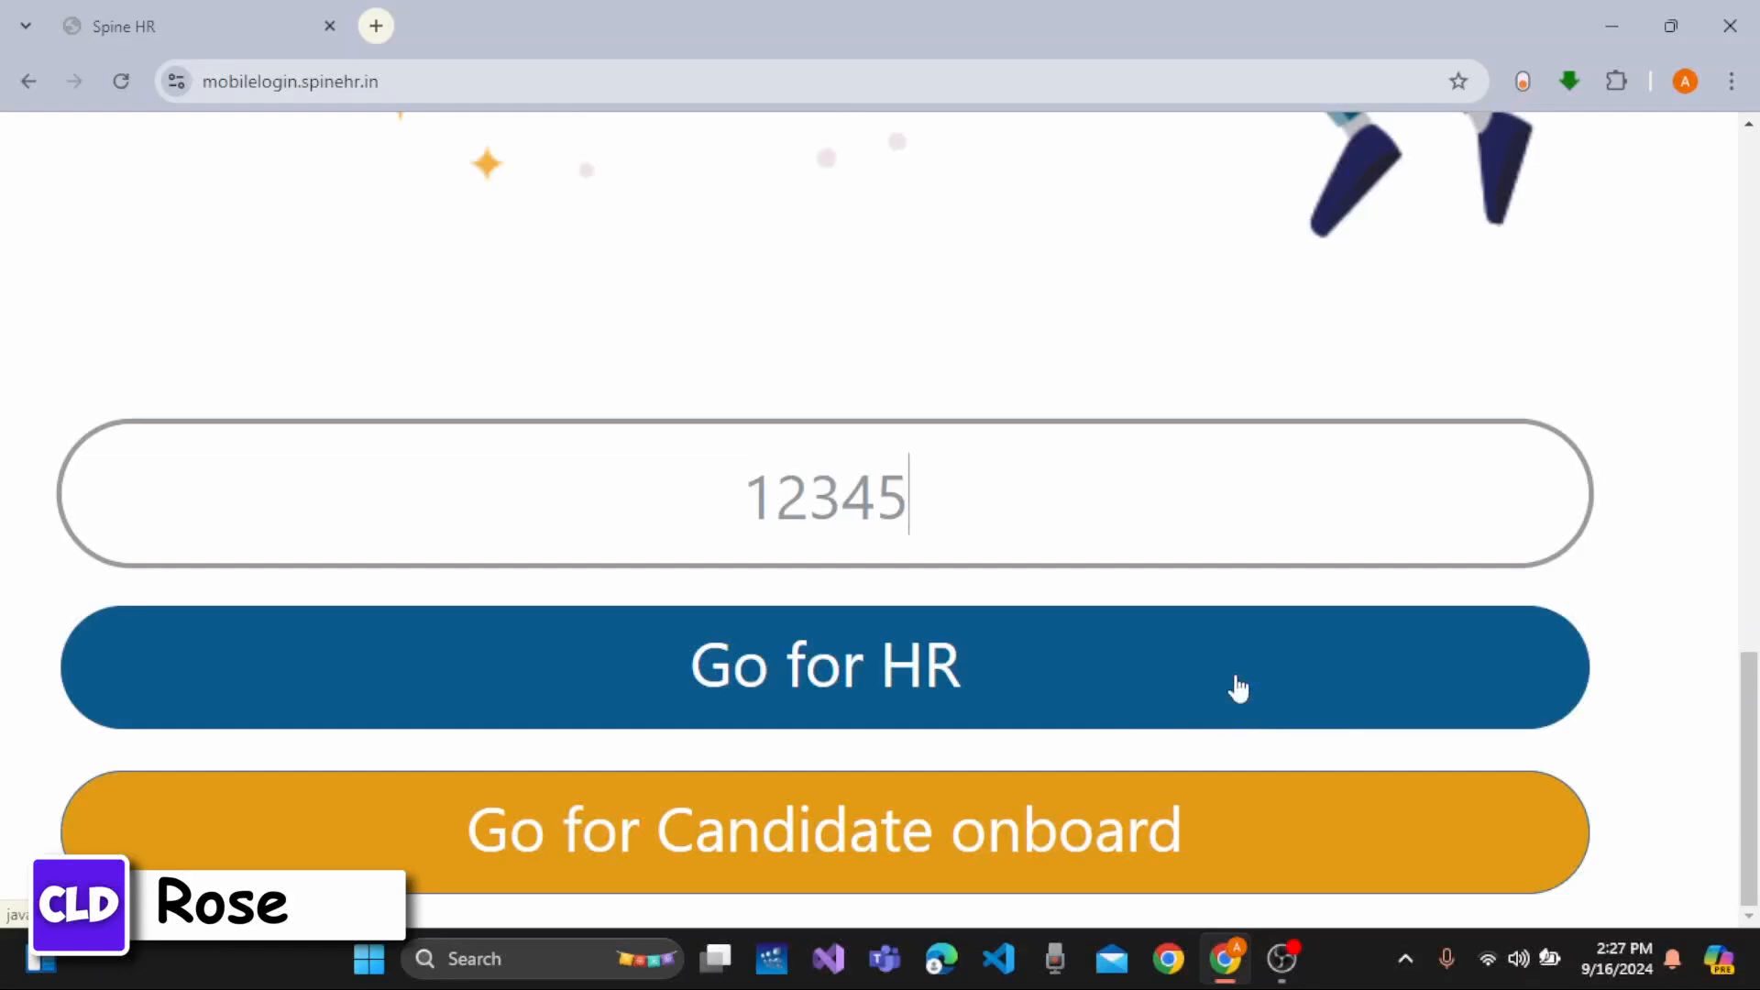
mouse_move(1581, 694)
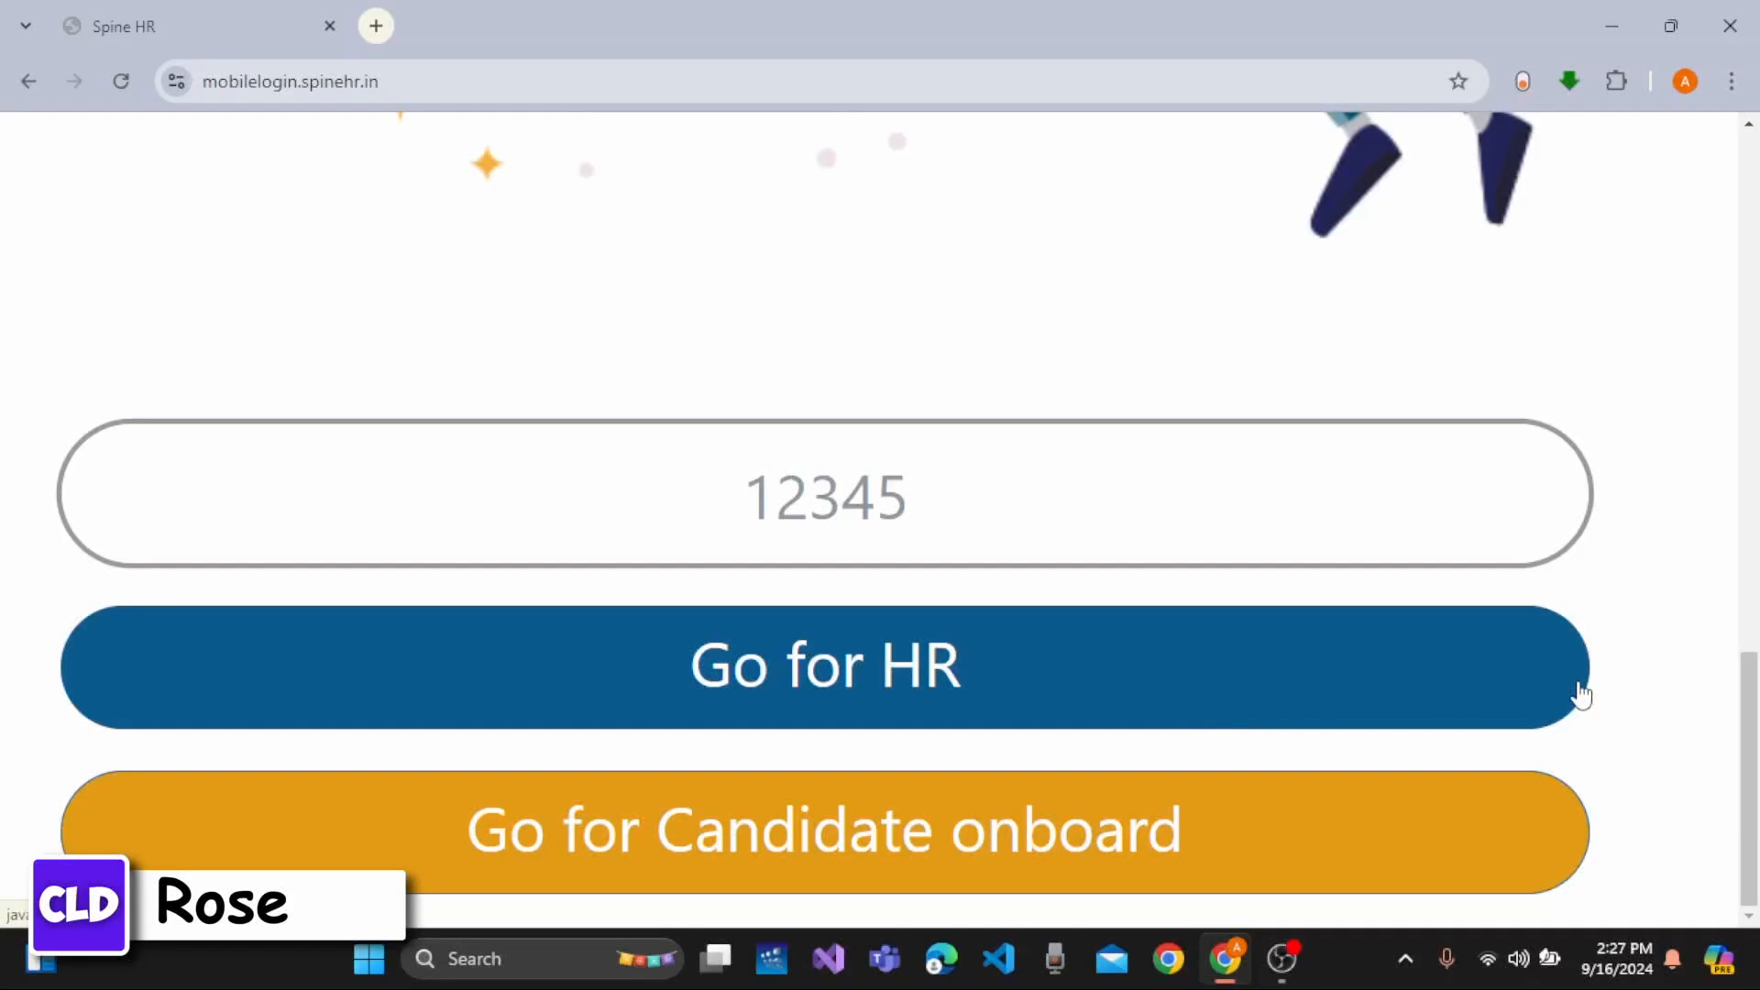